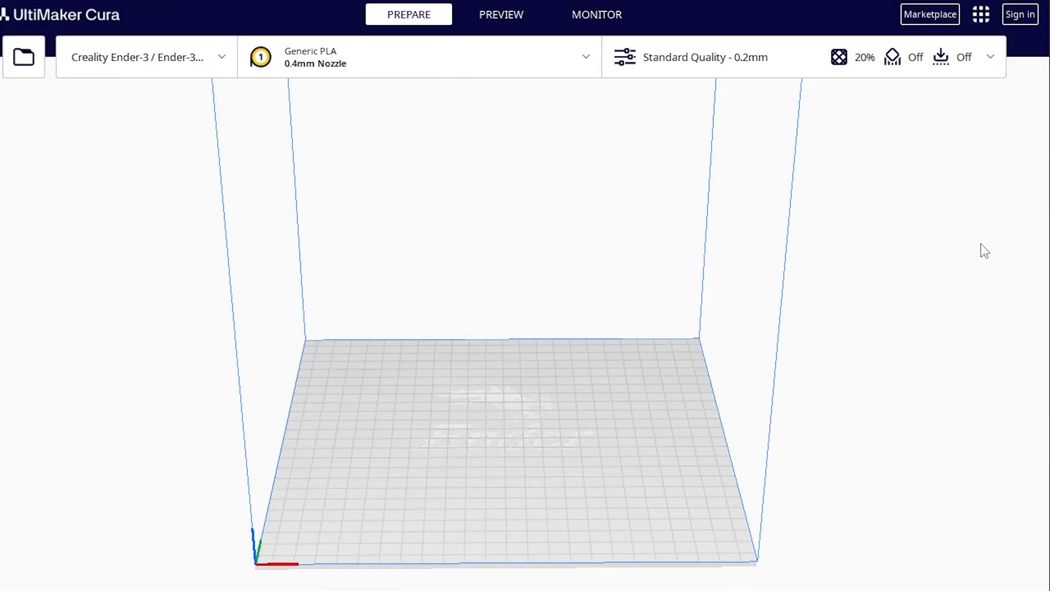
mouse_move(866, 188)
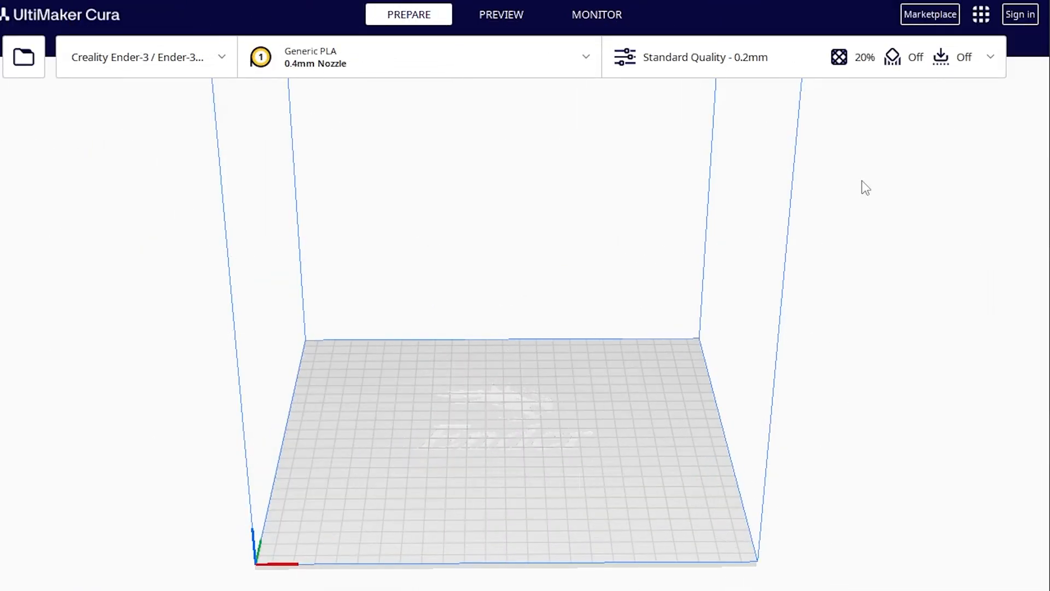
Show all settings, expand Special Modes and set Print Sequence to 'One at a Time'
click(705, 57)
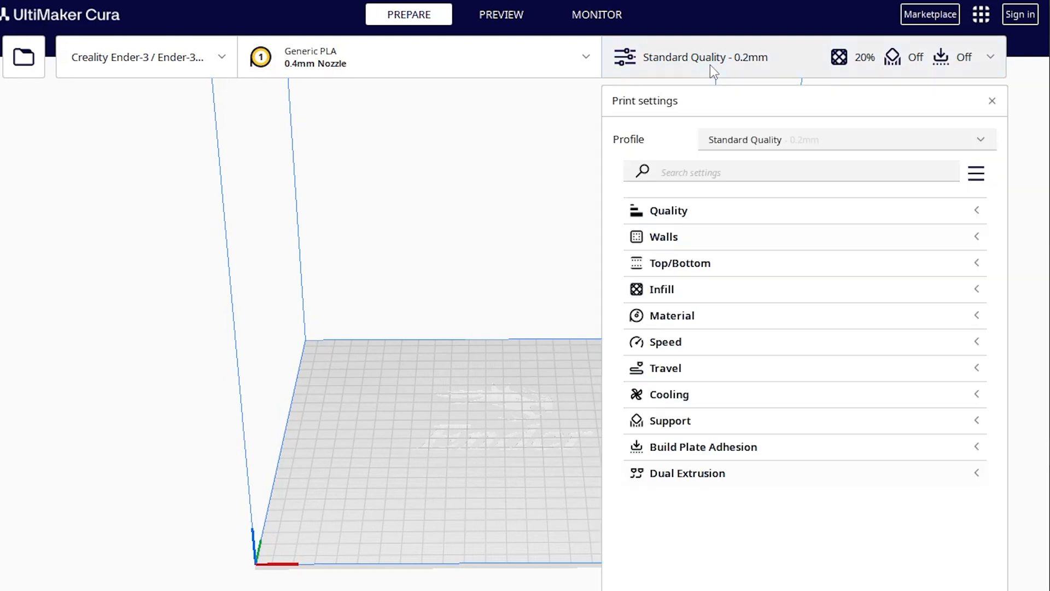
mouse_move(734, 164)
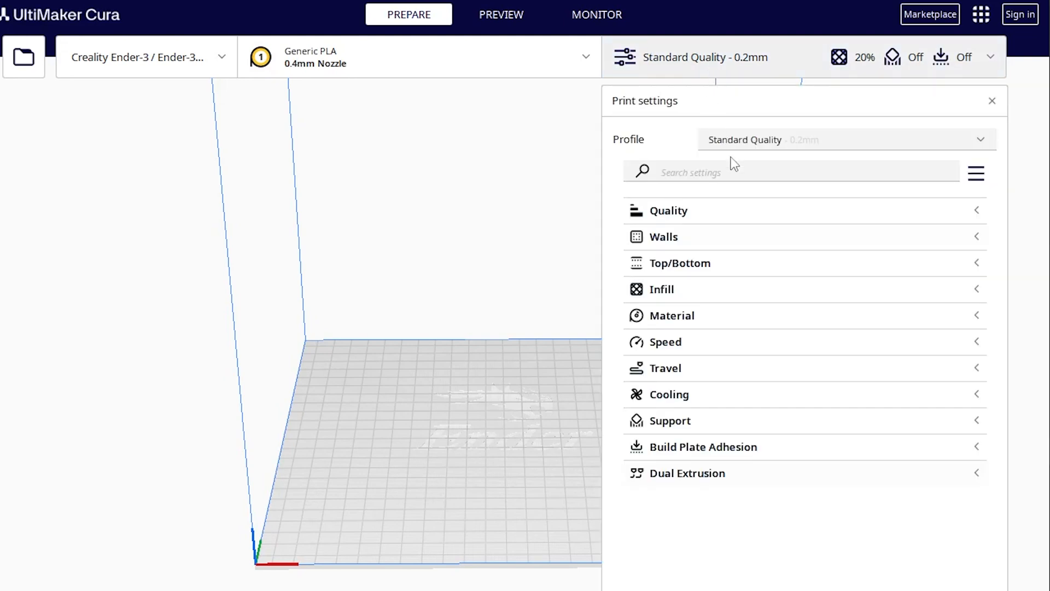
mouse_move(977, 172)
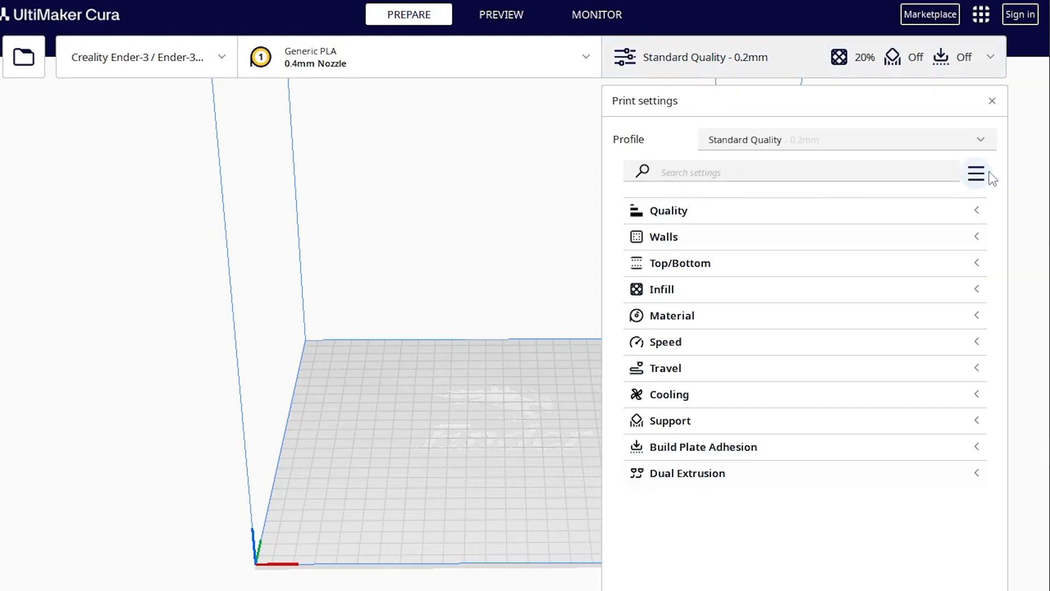
click(976, 173)
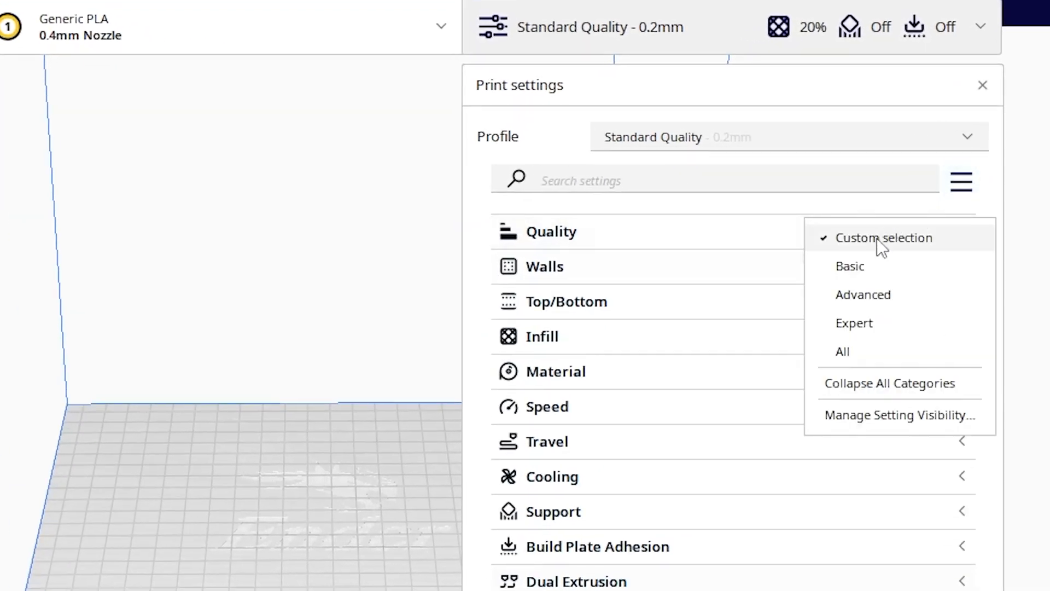
mouse_move(877, 308)
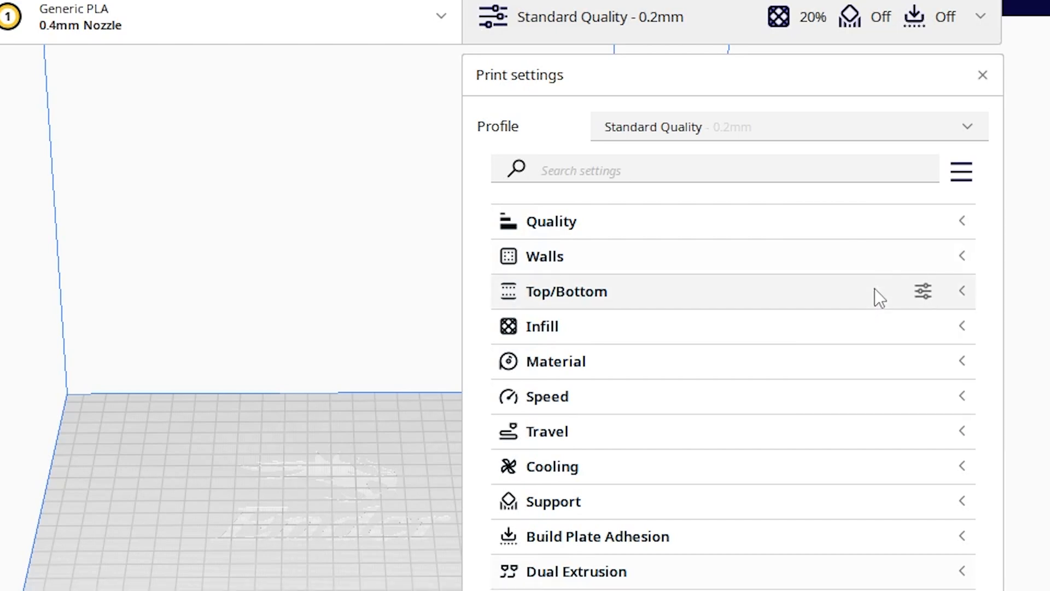
scroll(down, 3)
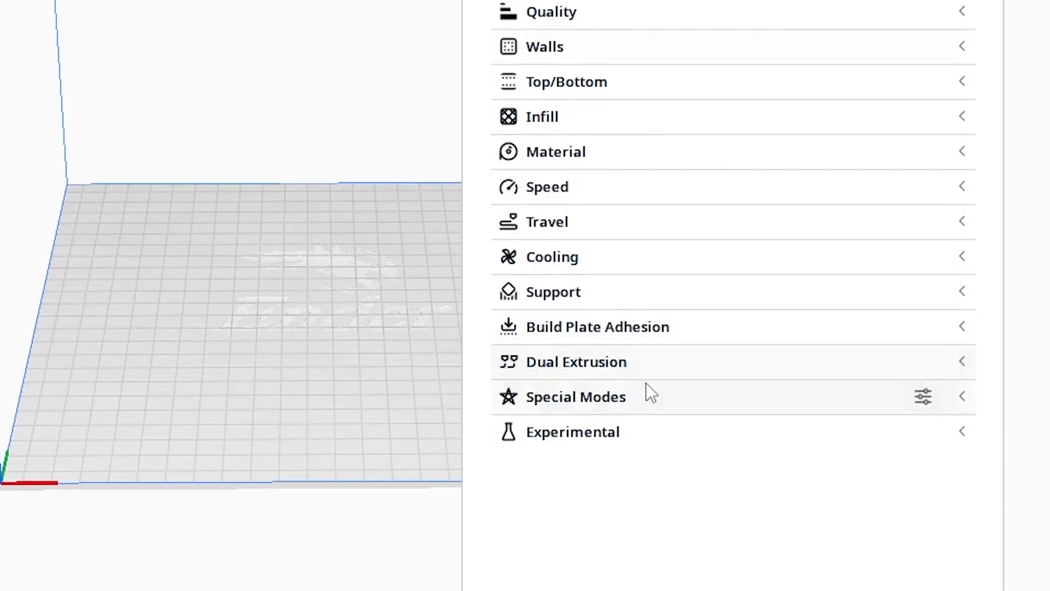
scroll(down, 3)
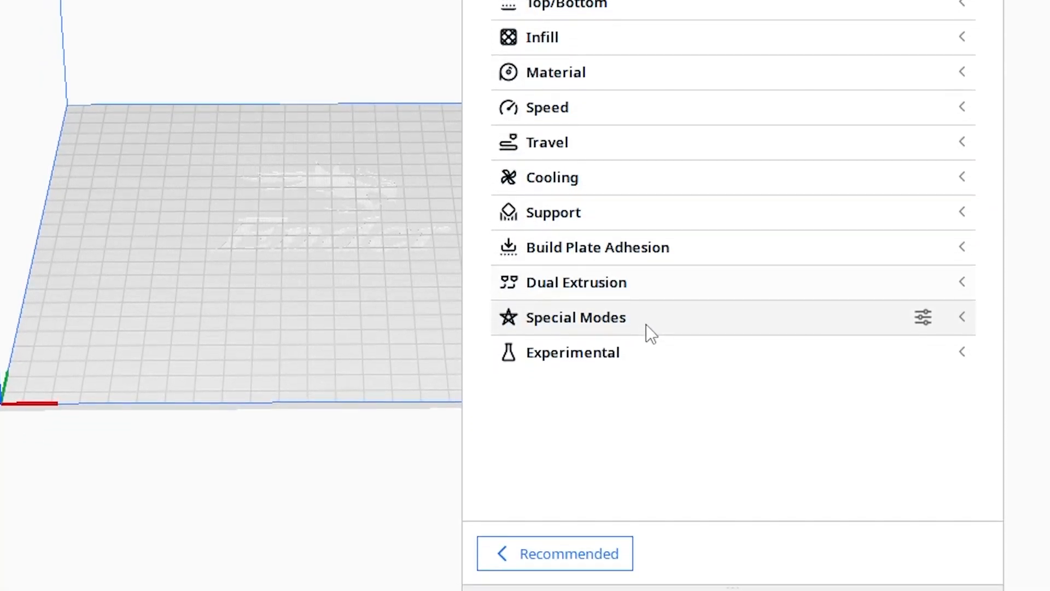
click(576, 316)
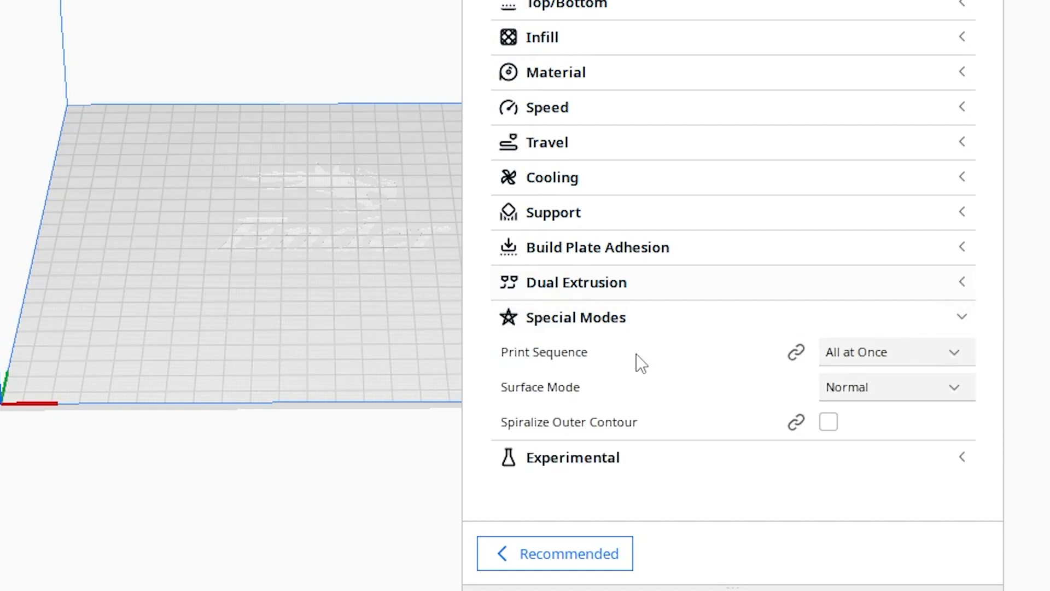
mouse_move(864, 365)
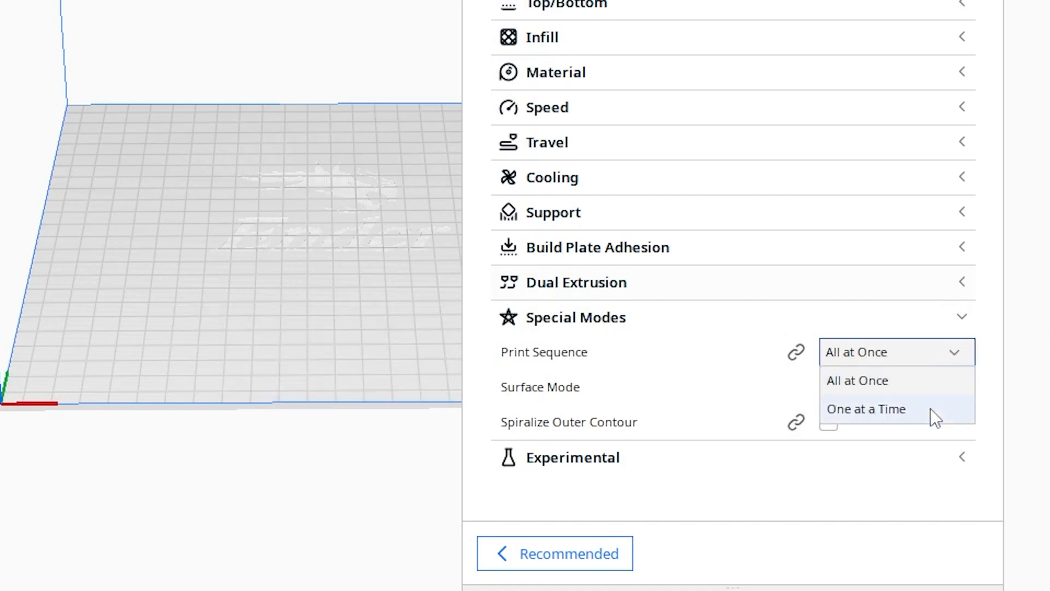
click(866, 409)
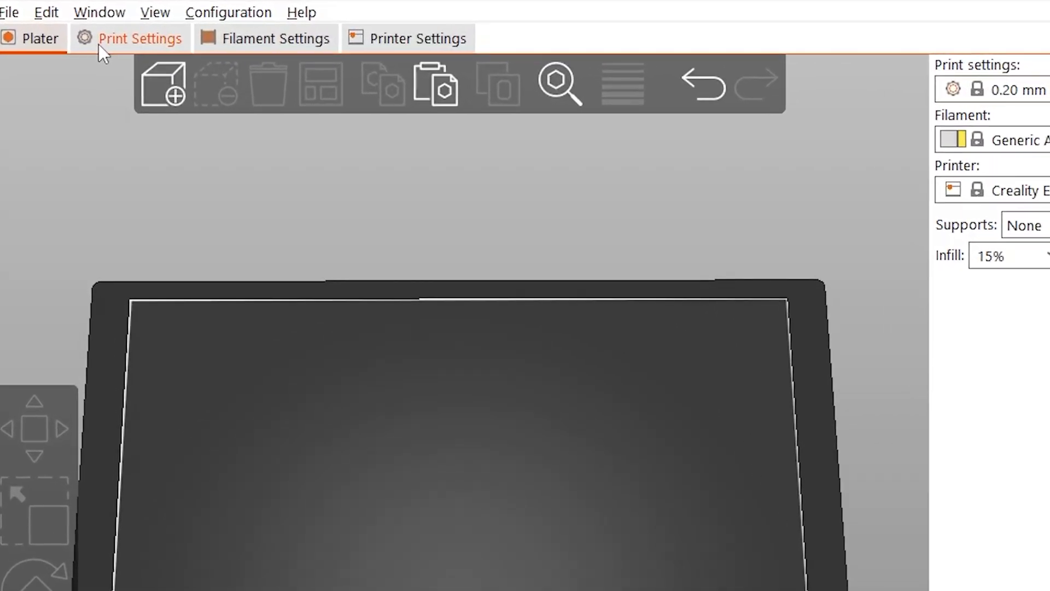
Enable 'Complete individual objects' under PrusaSlicer's Print Settings Output options
click(129, 39)
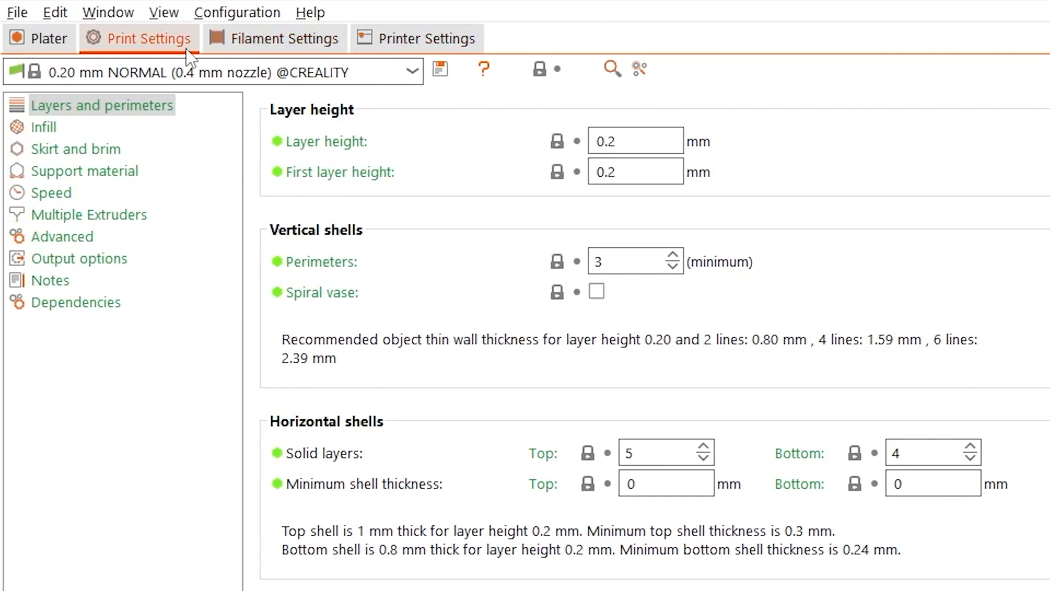
mouse_move(84, 267)
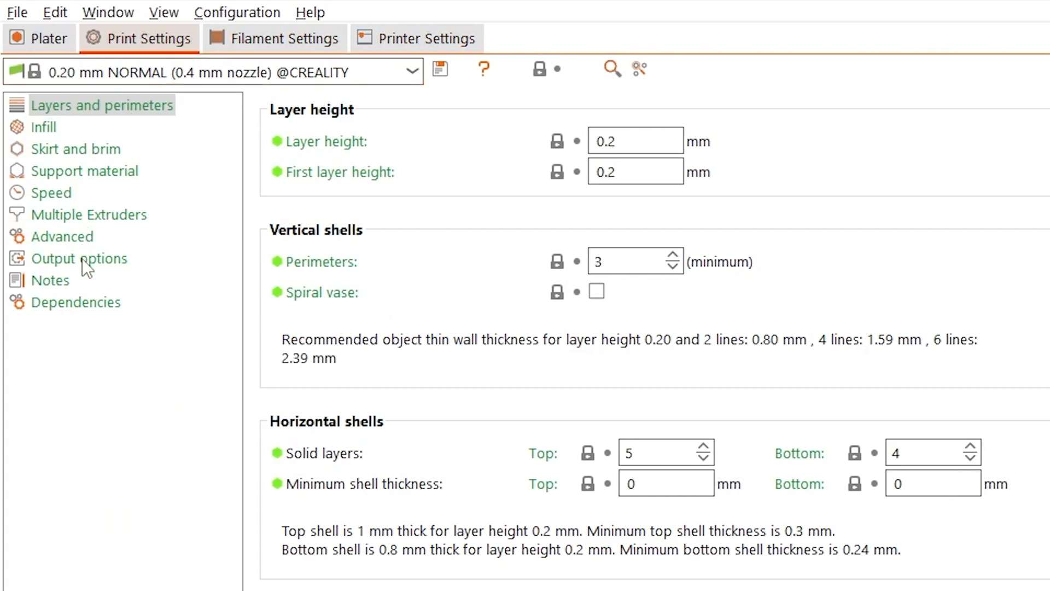
click(79, 258)
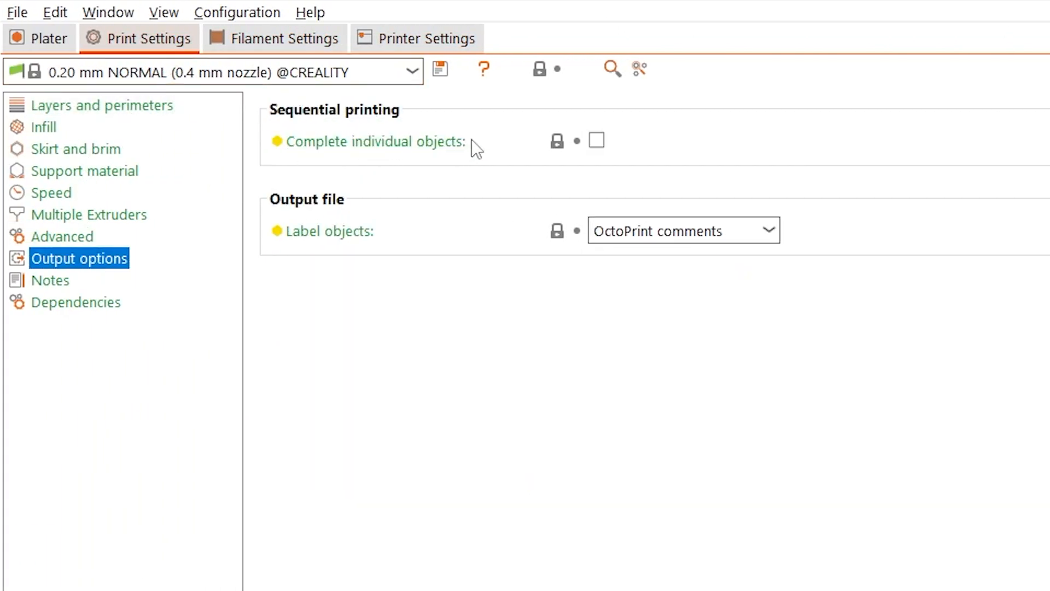
click(596, 140)
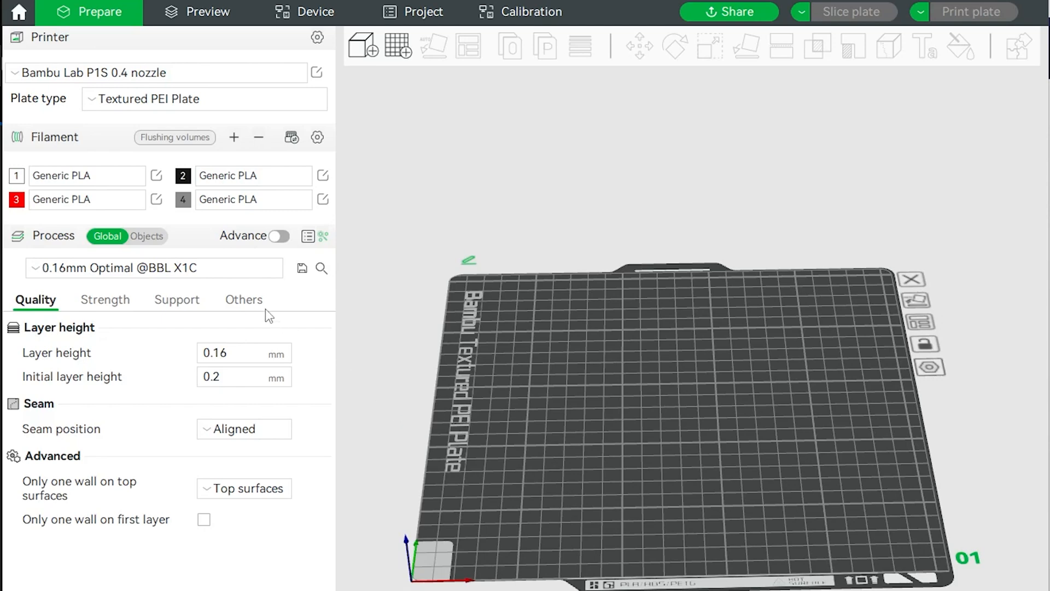
Open the Print sequence dropdown, currently layer by layer, under Bambu Studio's Others tab
click(243, 299)
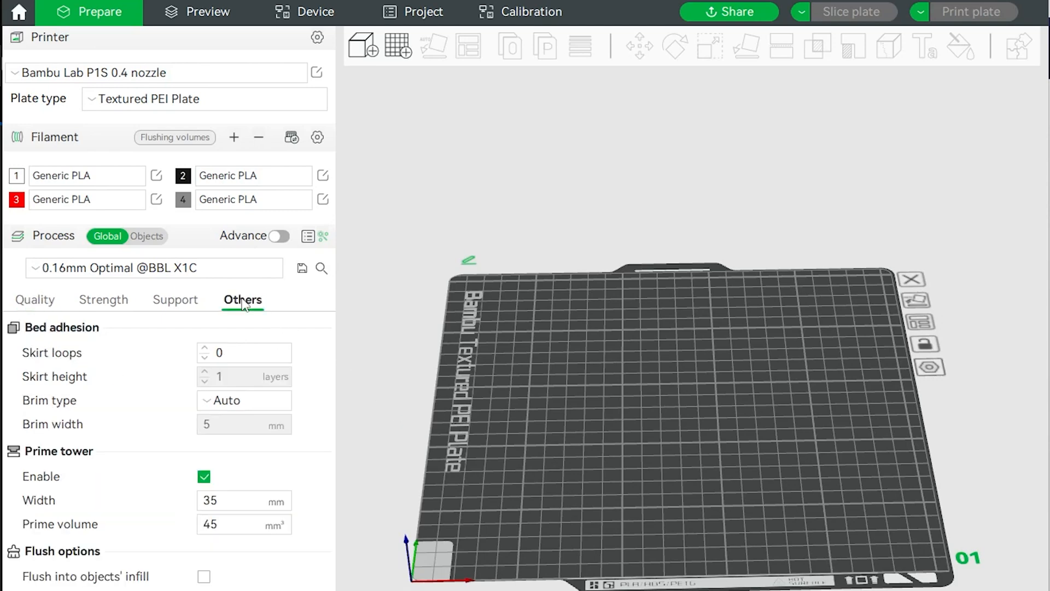
scroll(down, 3)
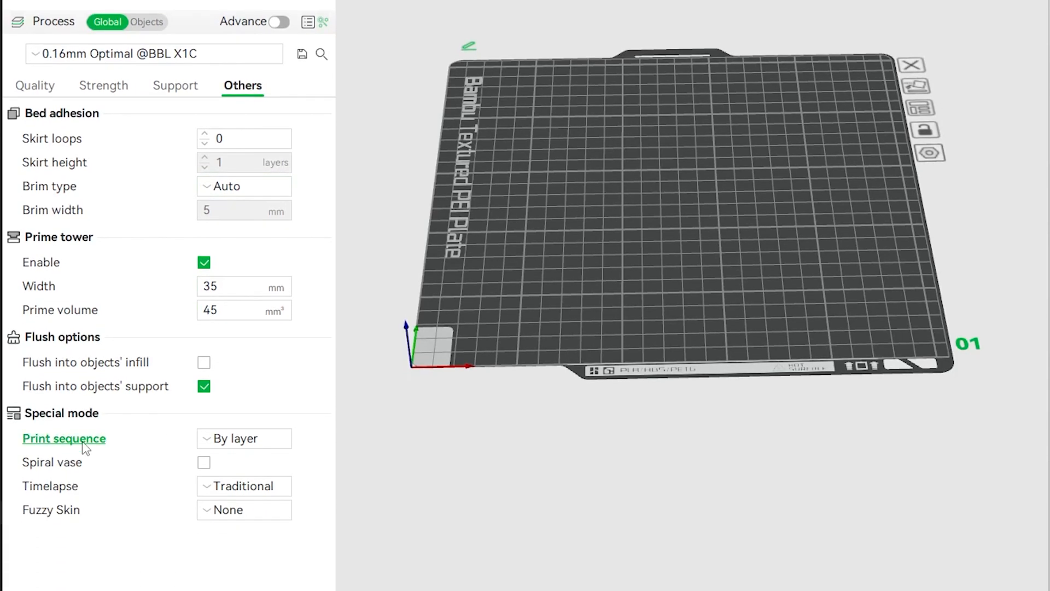
mouse_move(244, 438)
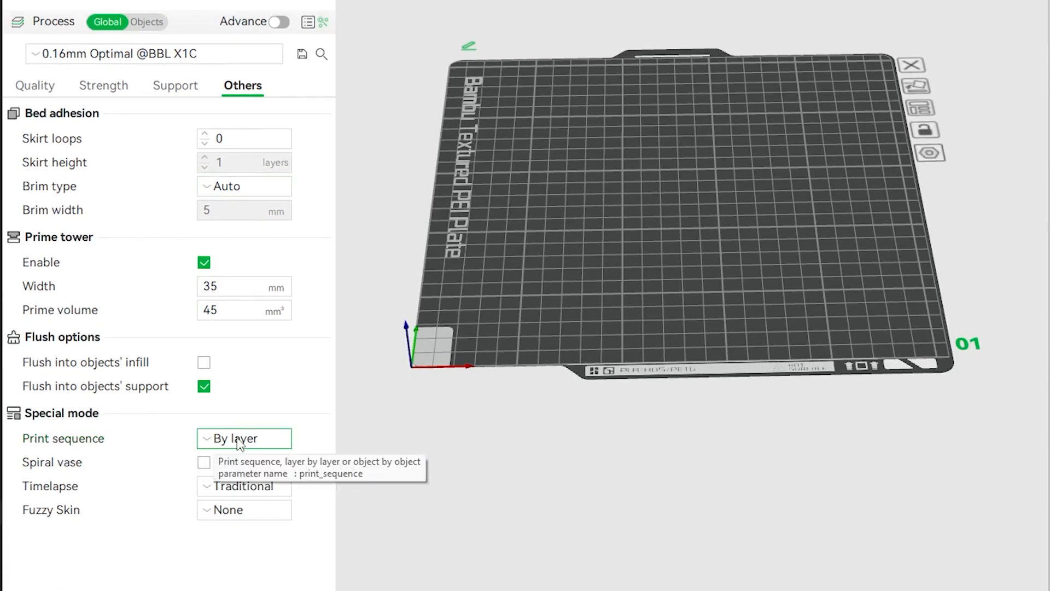
click(244, 438)
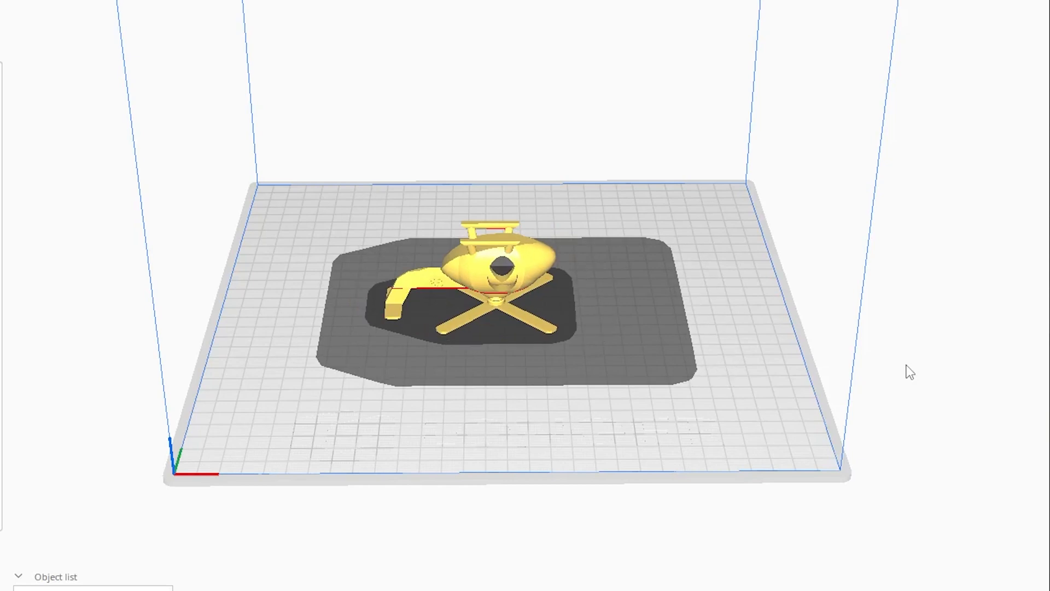
mouse_move(755, 432)
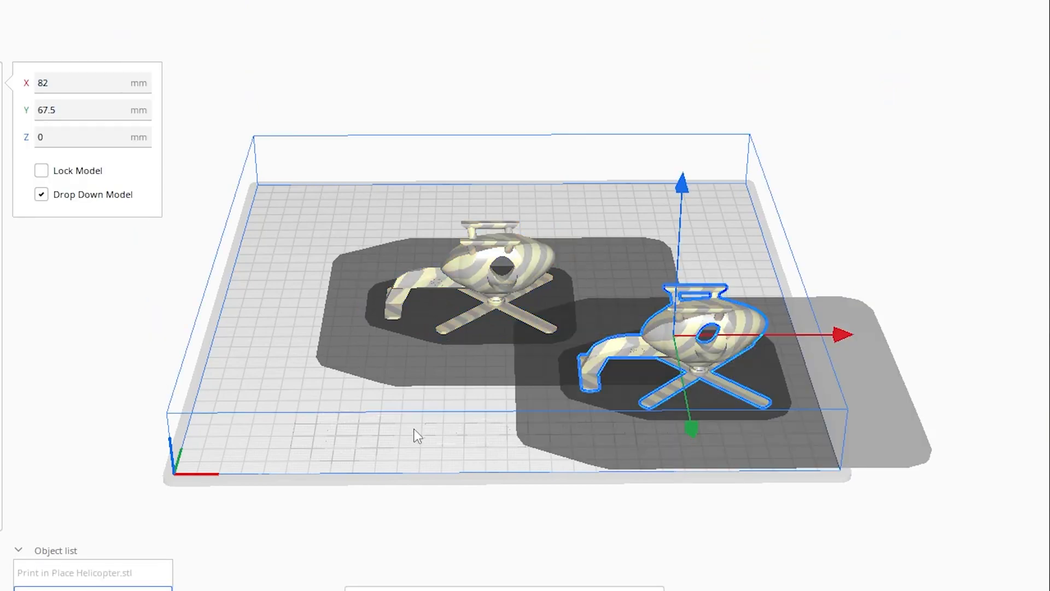
Arrange All Models for the two helicopters, which fails with 'Can't Find Location'
right_click(417, 436)
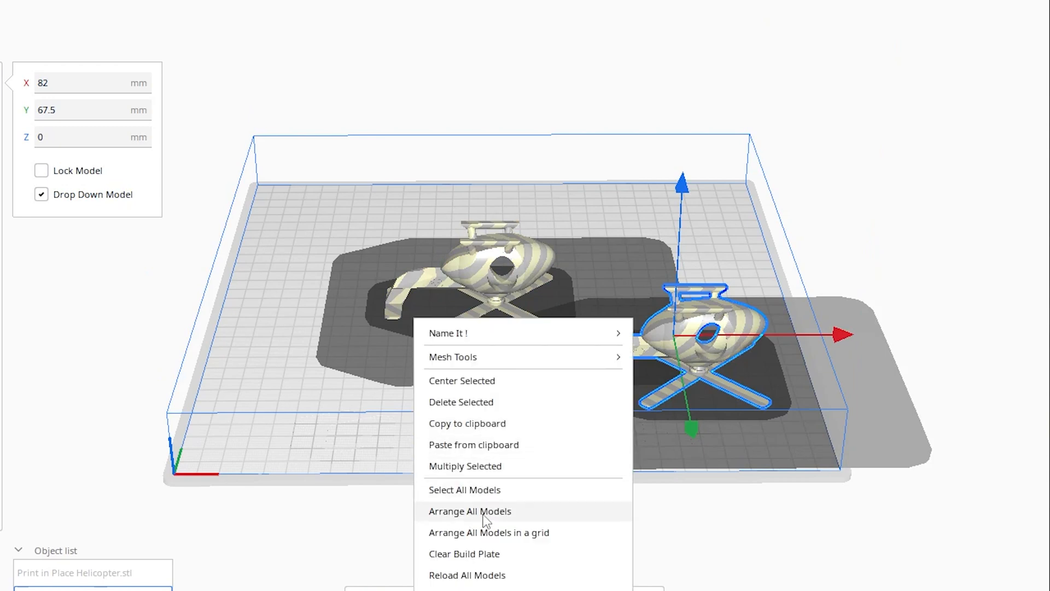
click(470, 511)
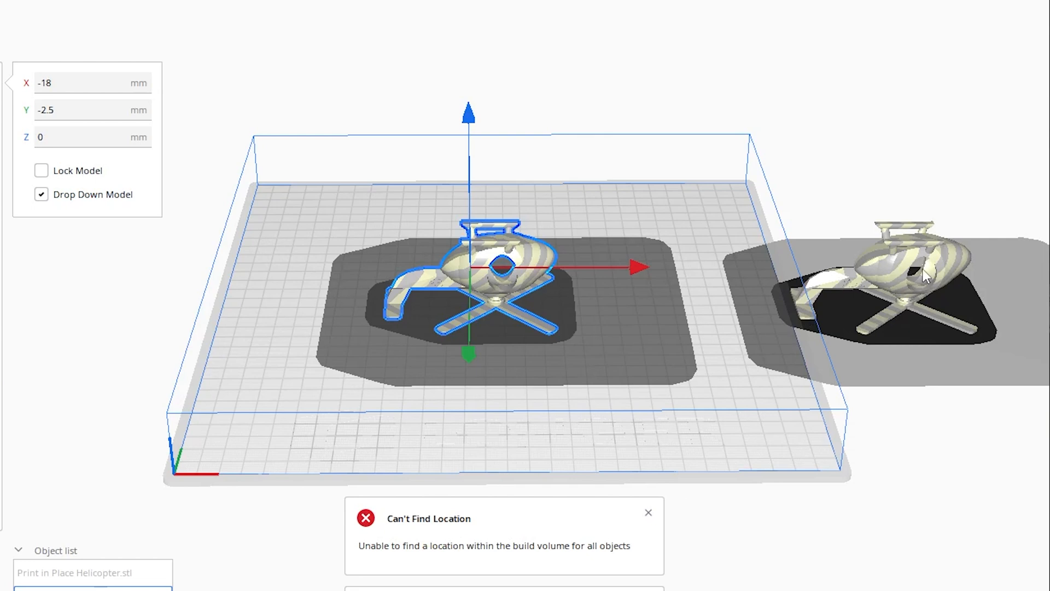
mouse_move(934, 481)
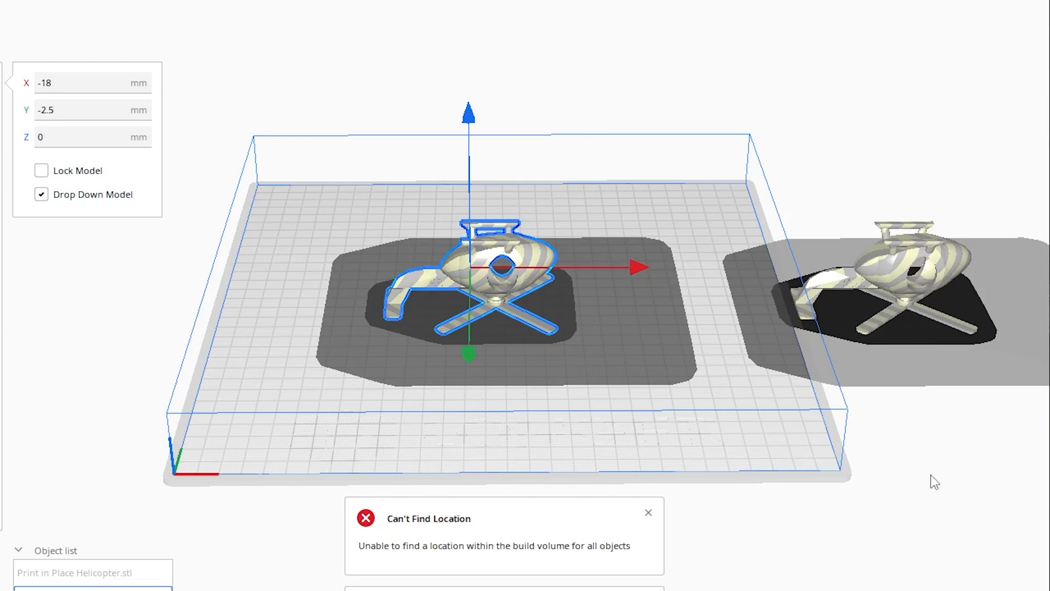
mouse_move(525, 298)
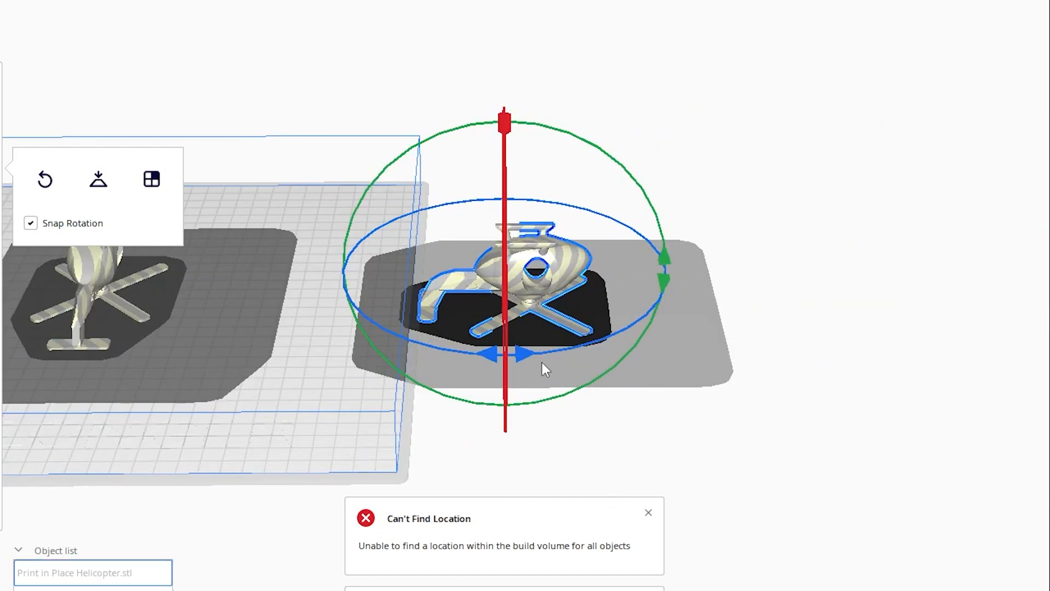
right_click(542, 368)
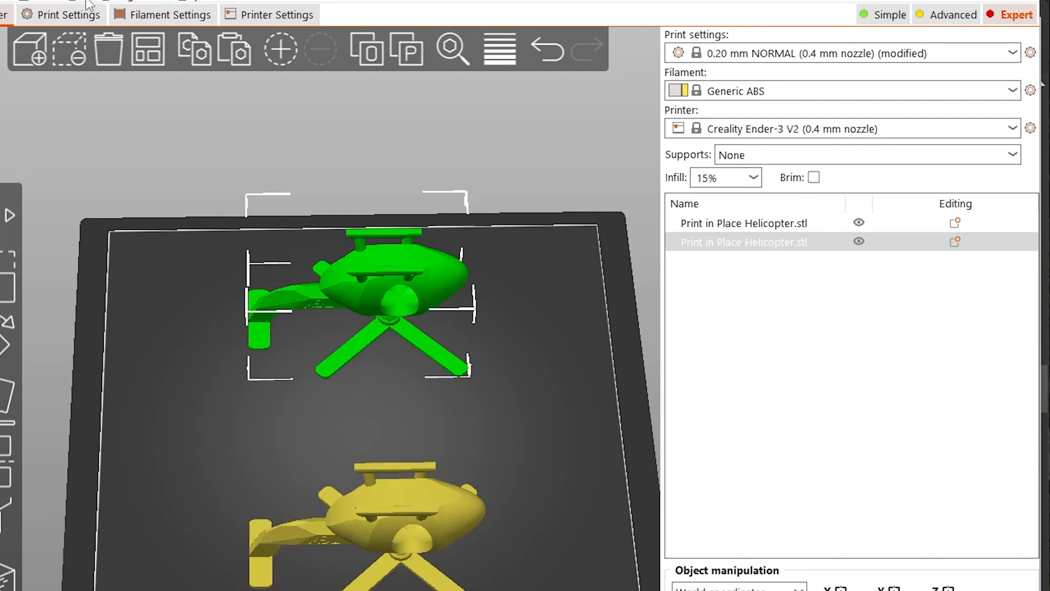
Set PrusaSlicer's extruder clearance to 55 mm radius and 40 mm height
click(67, 14)
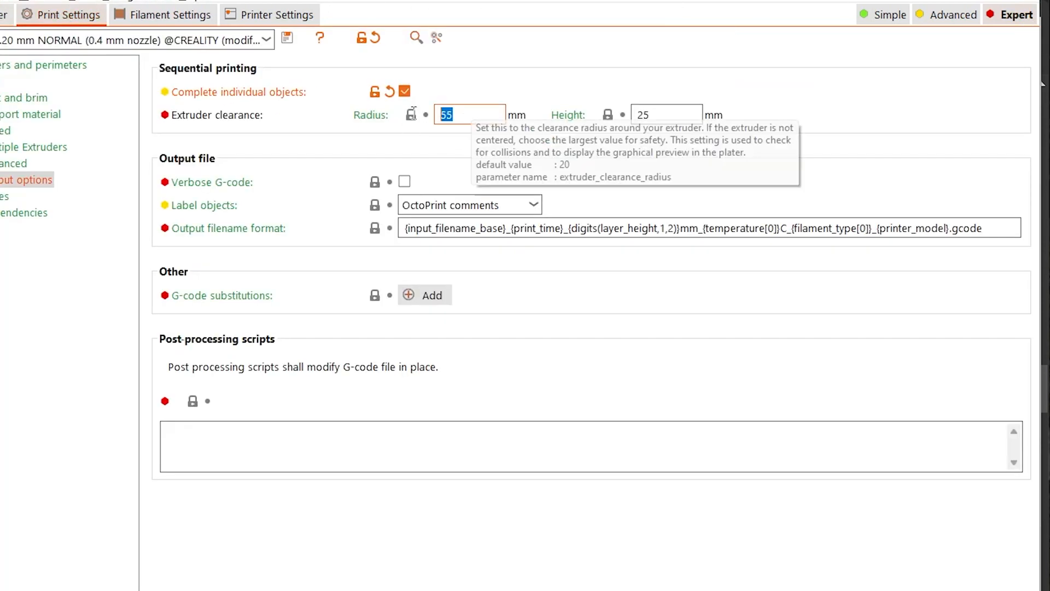
mouse_move(421, 131)
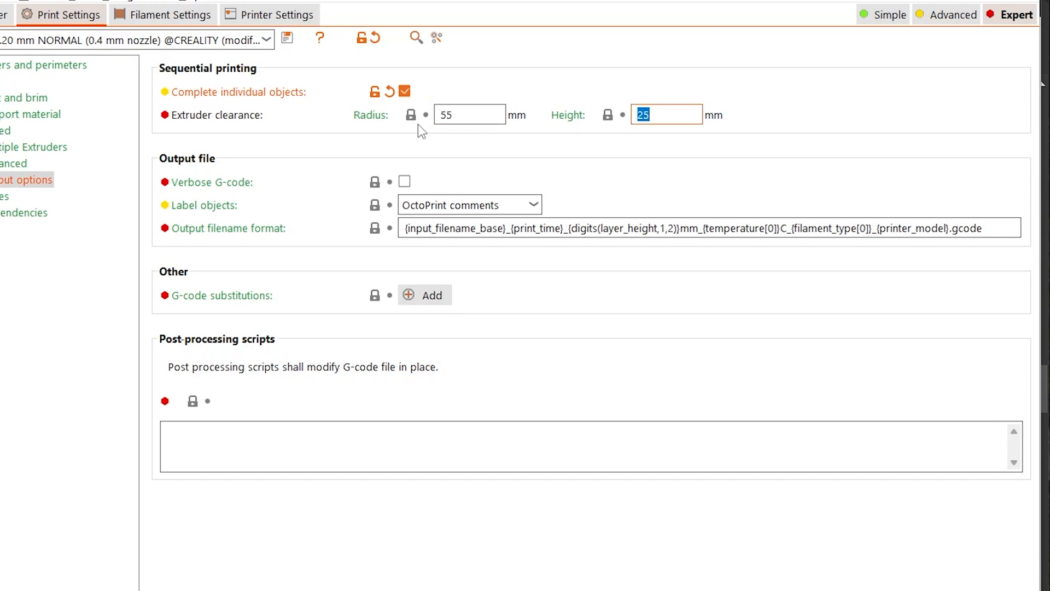
text(40)
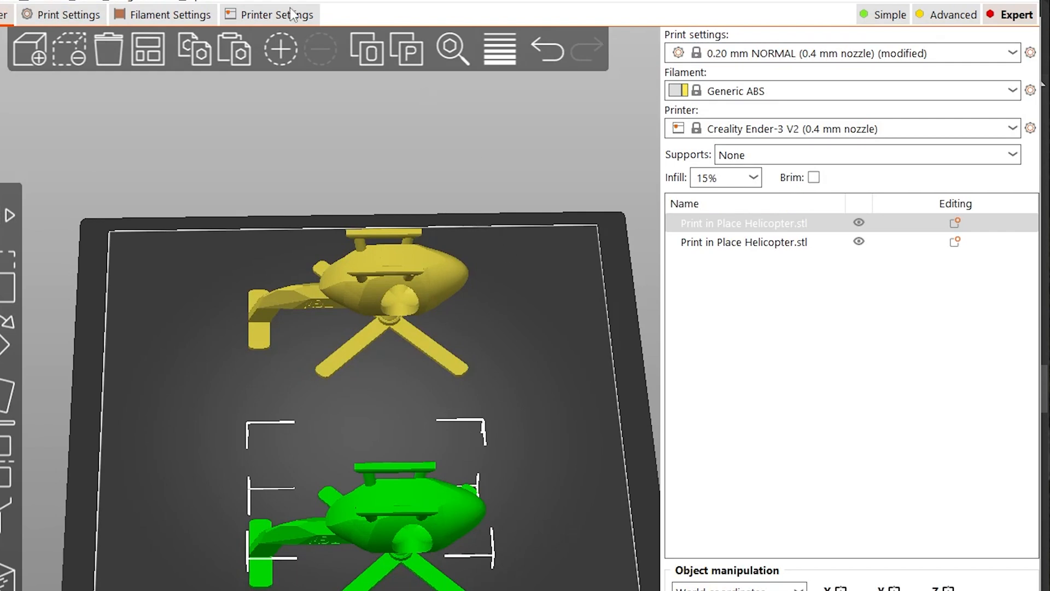
click(68, 14)
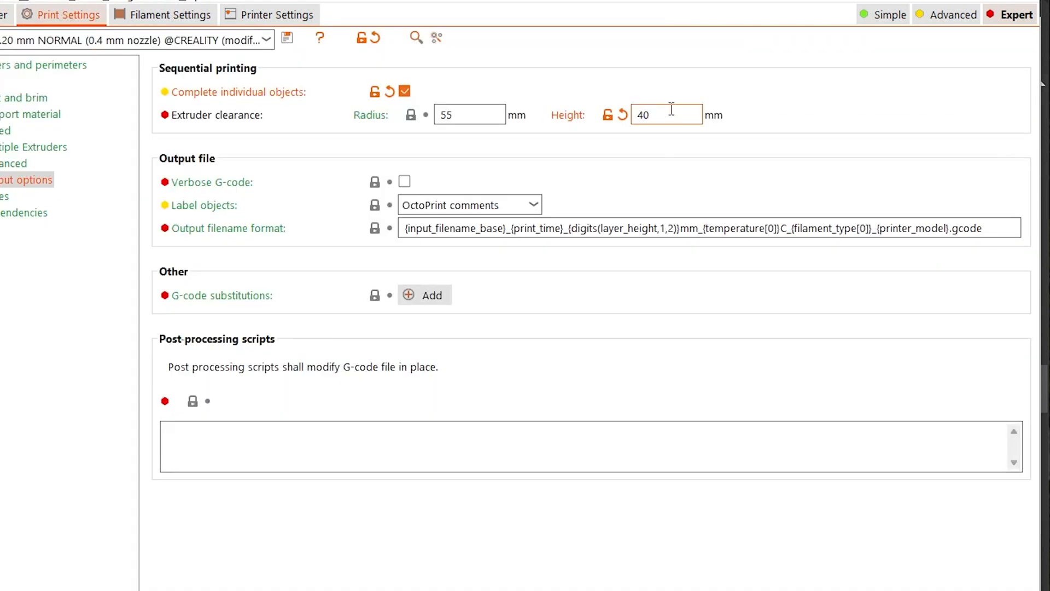
text(44)
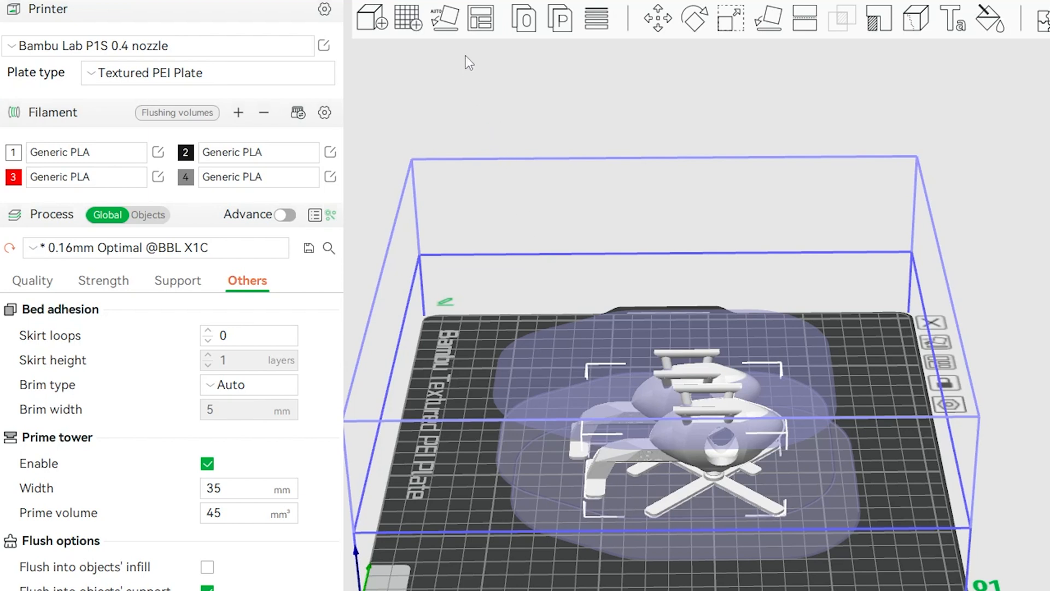
Arrange the helicopters on the plate, then rearrange with three, getting a 'too close' error
click(481, 17)
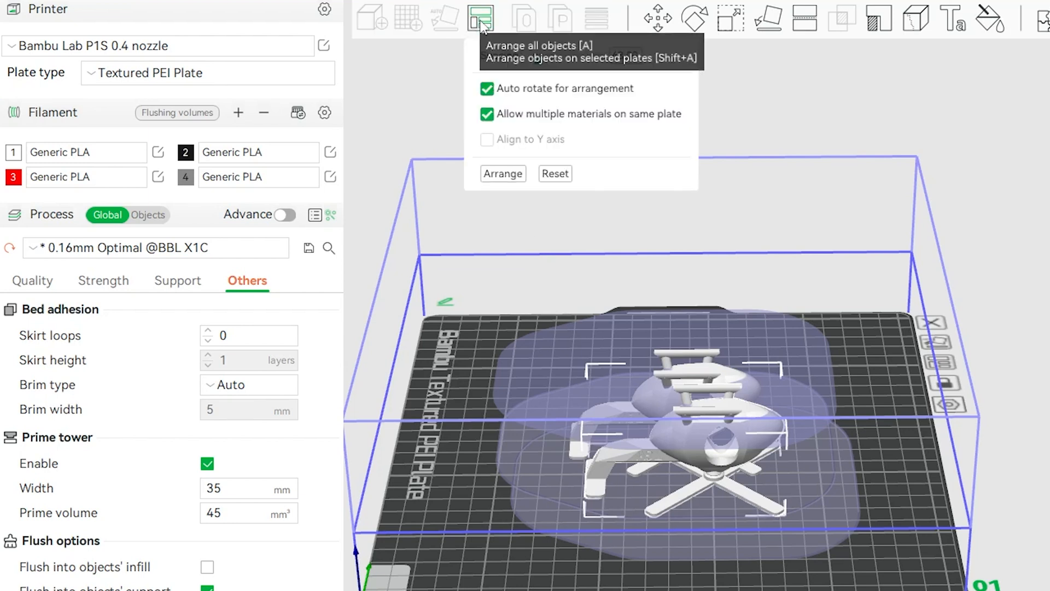
mouse_move(486, 94)
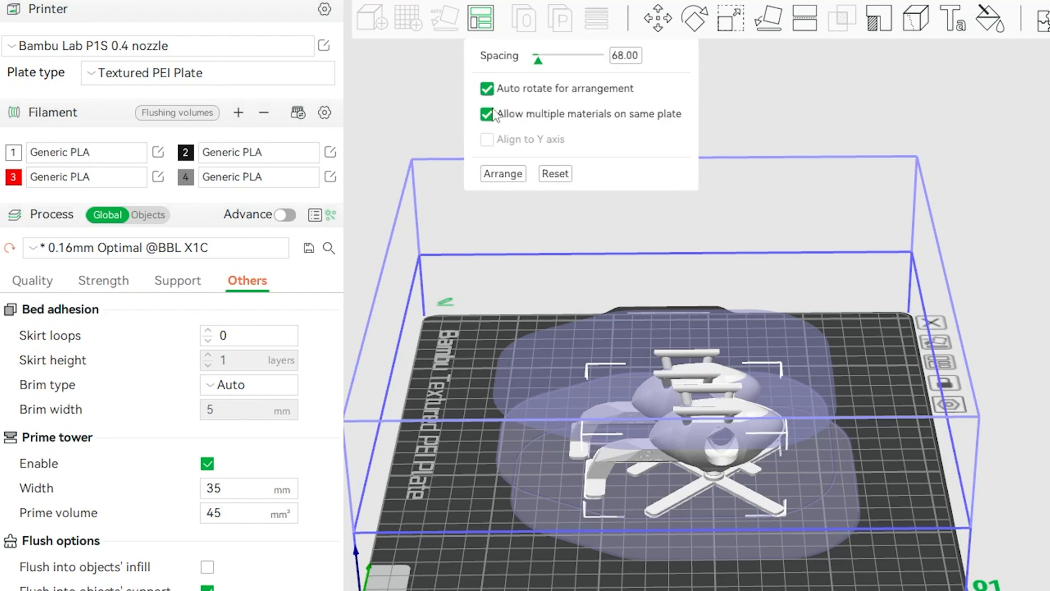
mouse_move(502, 174)
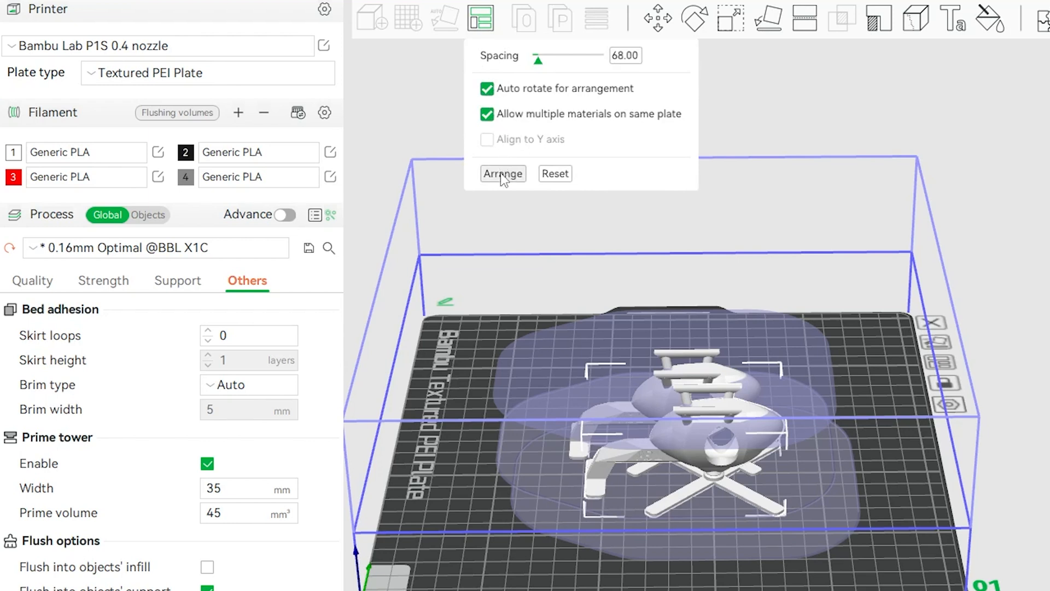
click(502, 173)
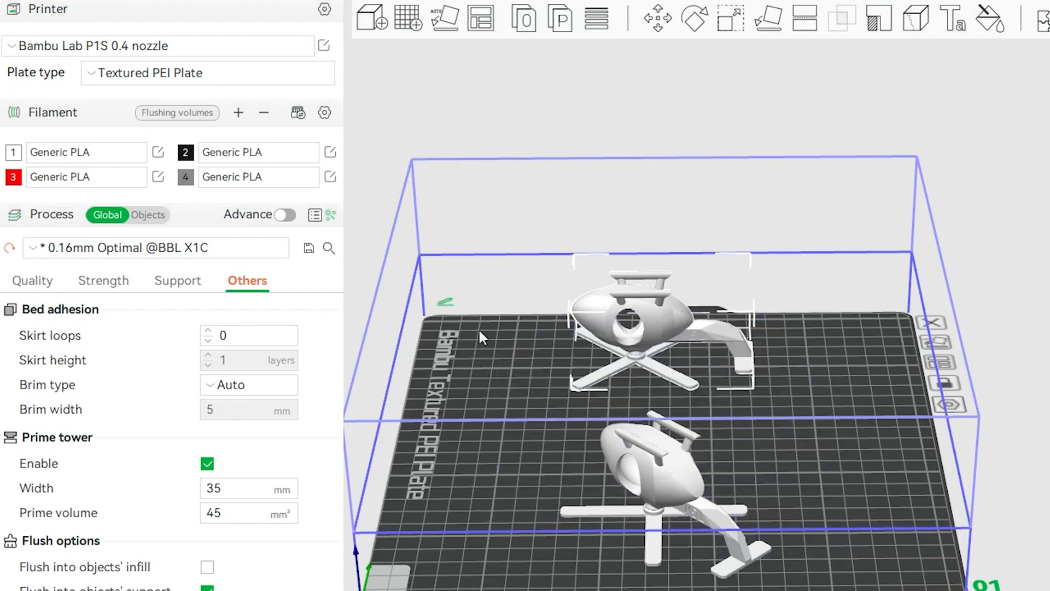
mouse_move(481, 337)
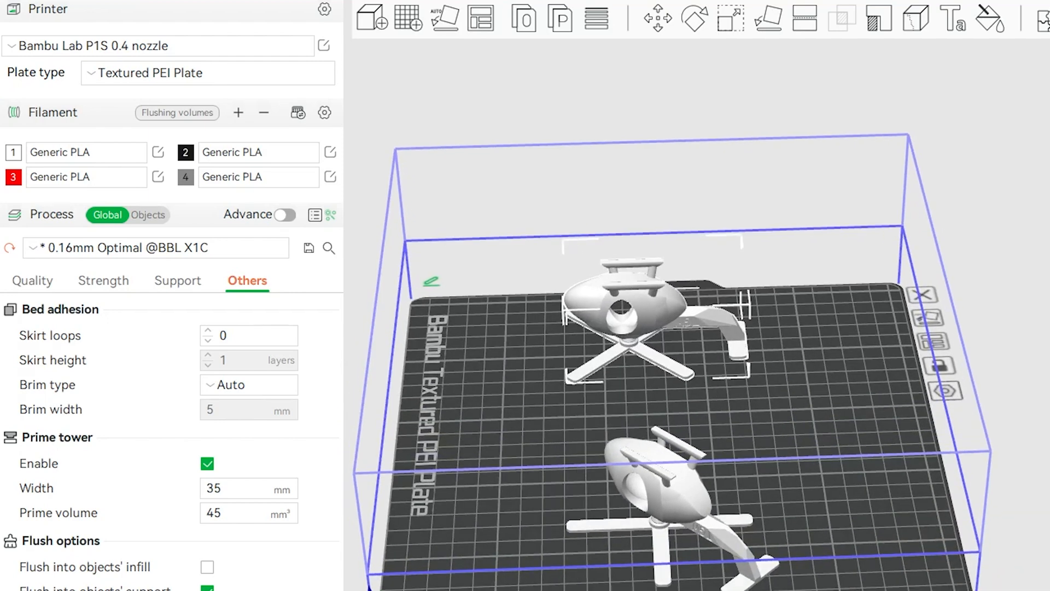
click(480, 18)
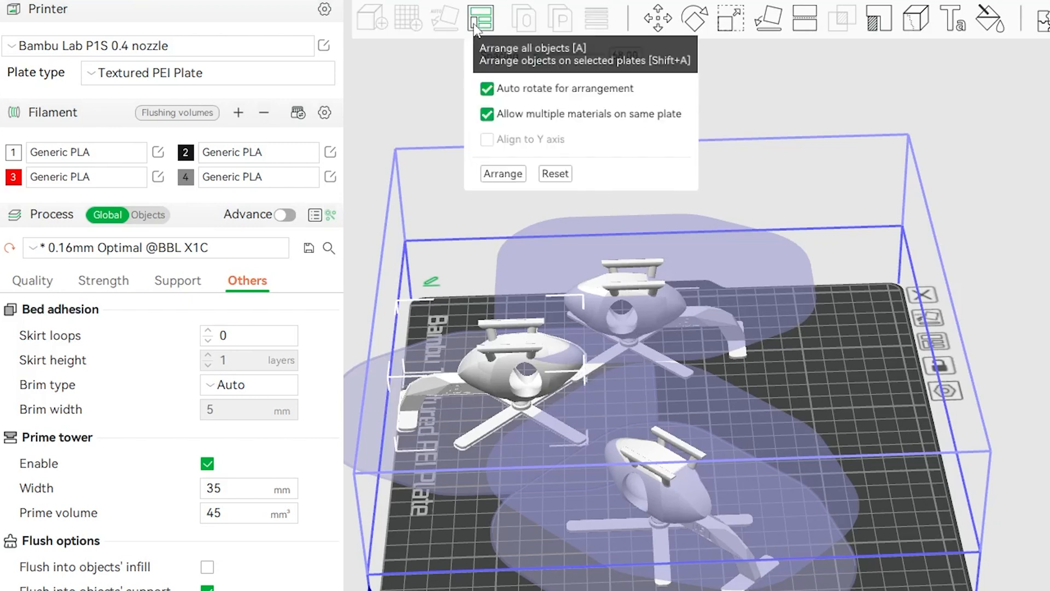
click(502, 173)
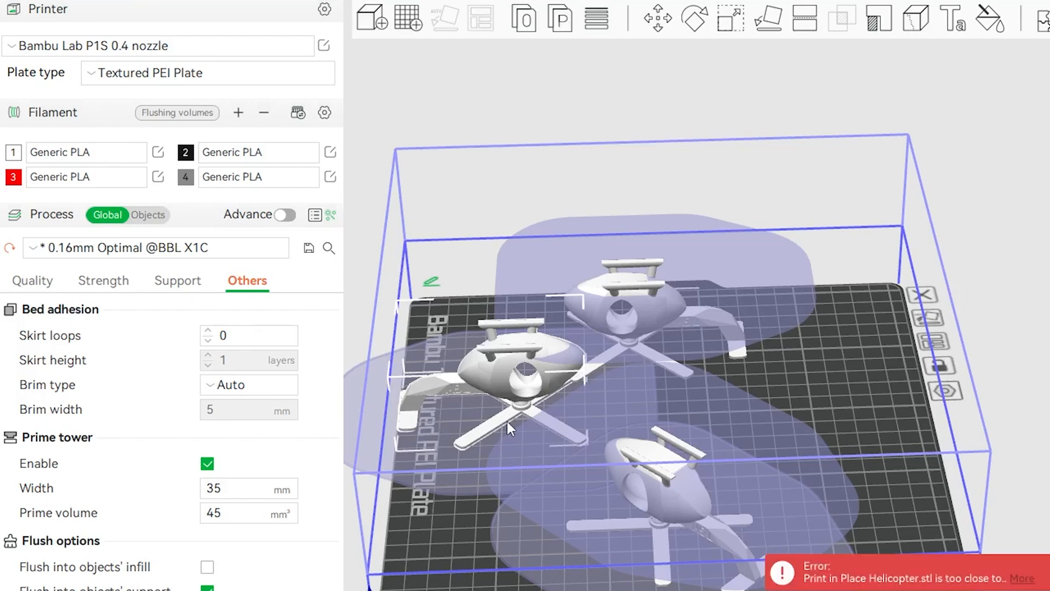